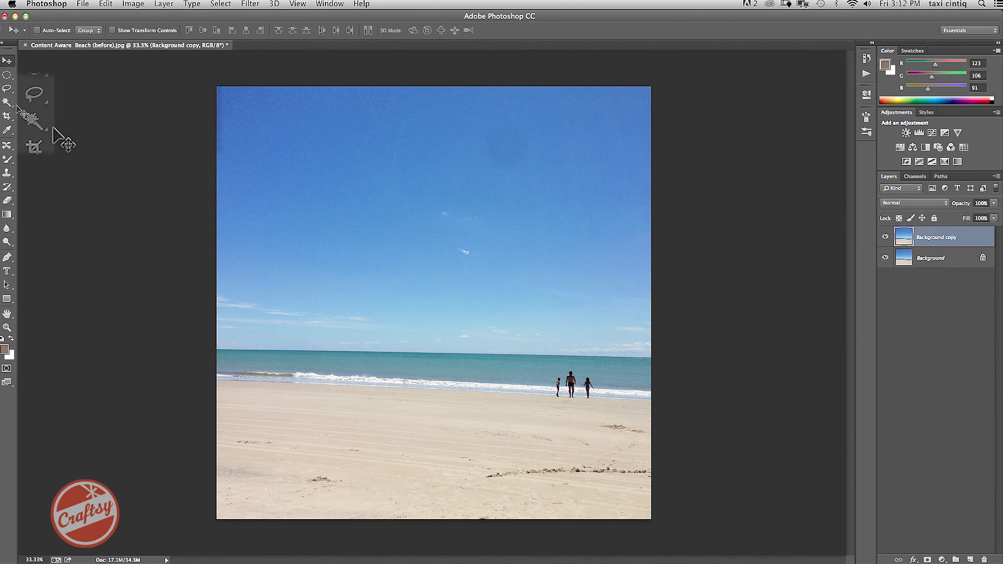
# Step: Lasso the first wispy cloud and replace it with Content-Aware filled sky, then deselect
pyautogui.click(8, 88)
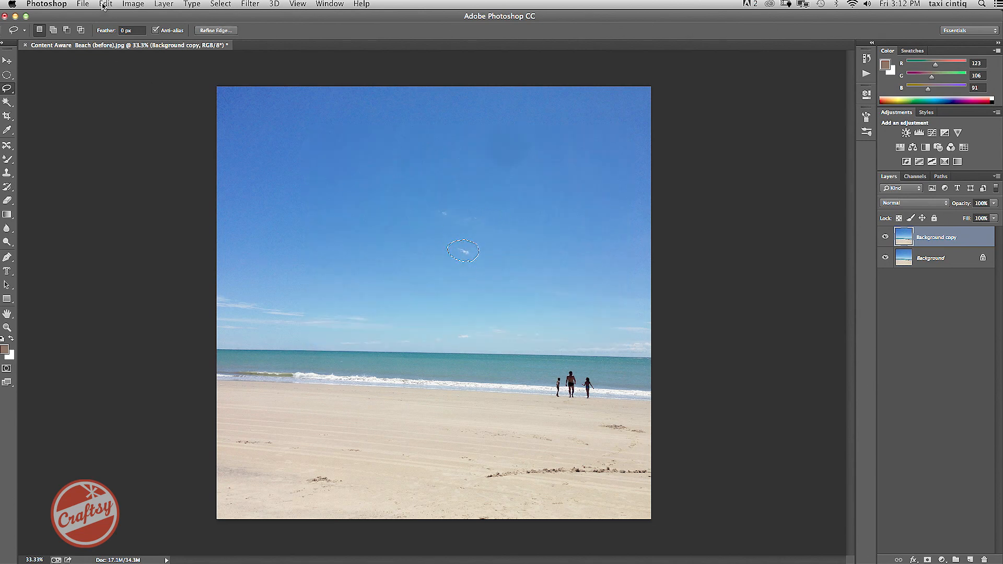
pyautogui.click(105, 4)
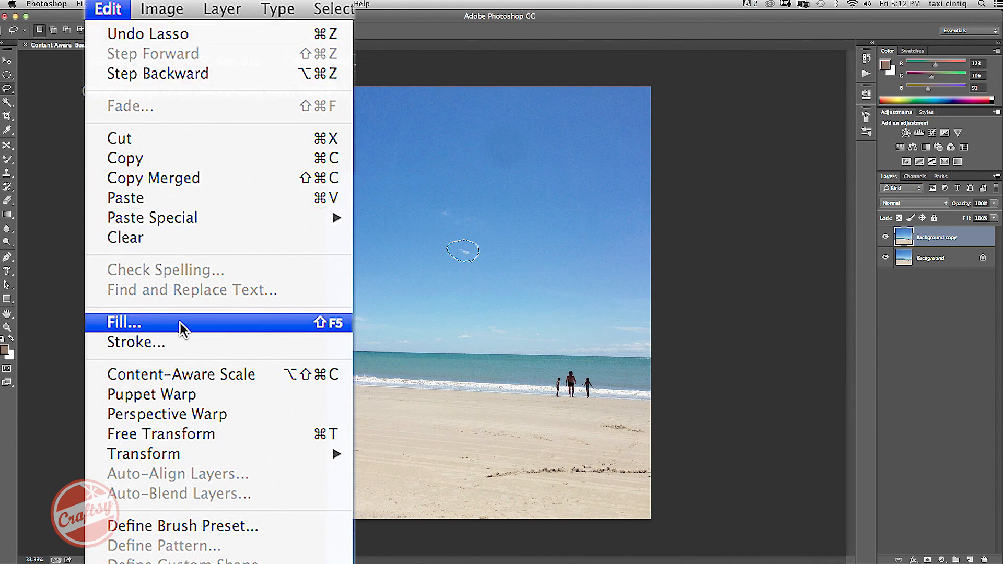
pyautogui.click(124, 323)
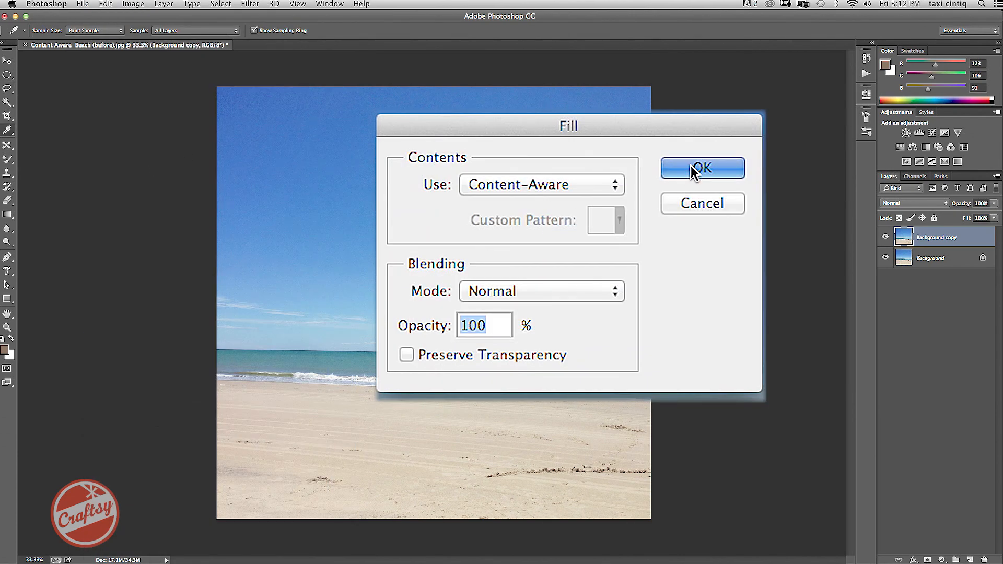
pyautogui.click(702, 168)
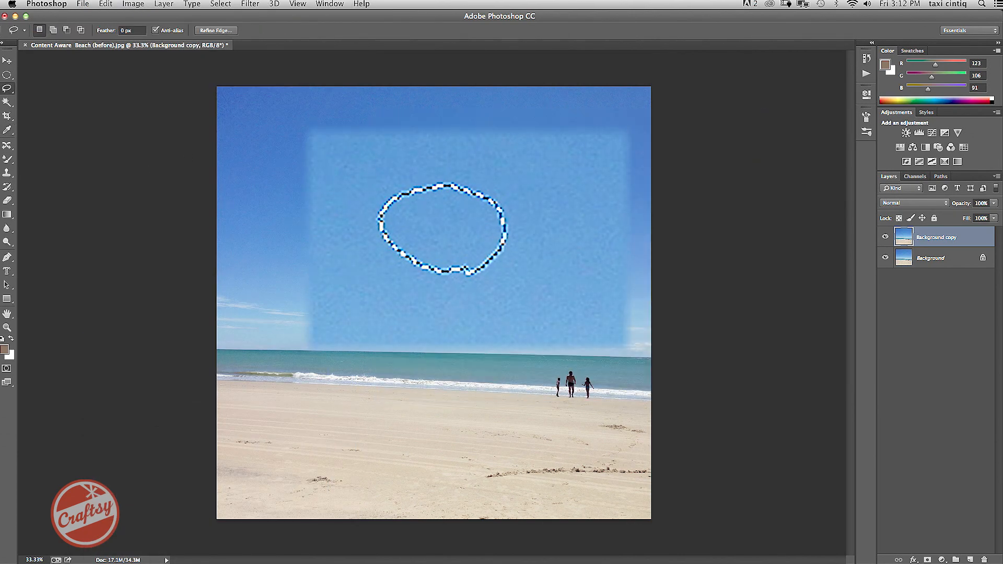
pyautogui.press('cmd+d')
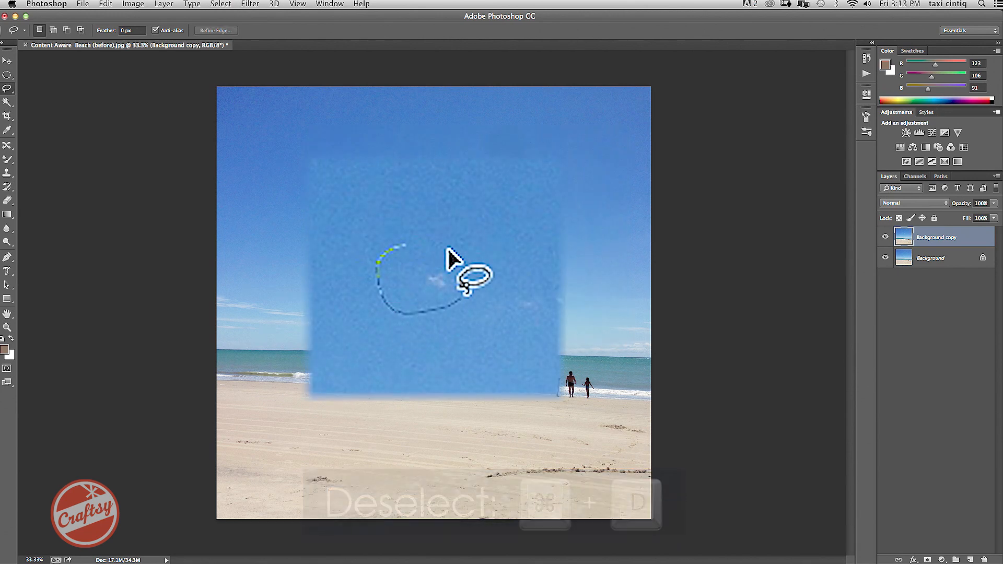
# Step: Content-Aware fill the second and third small clouds so they blend into the blue sky
pyautogui.click(105, 4)
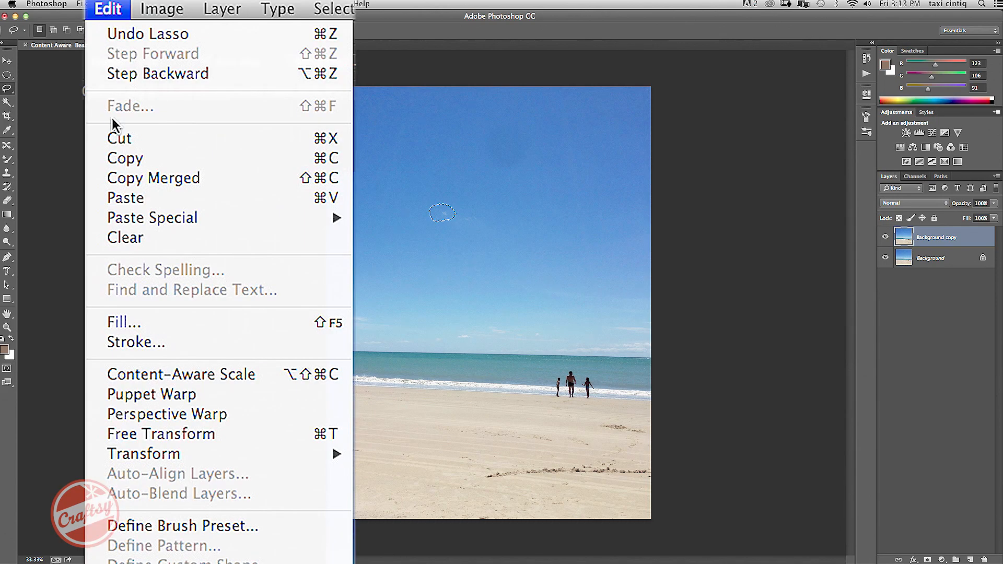
pyautogui.click(123, 321)
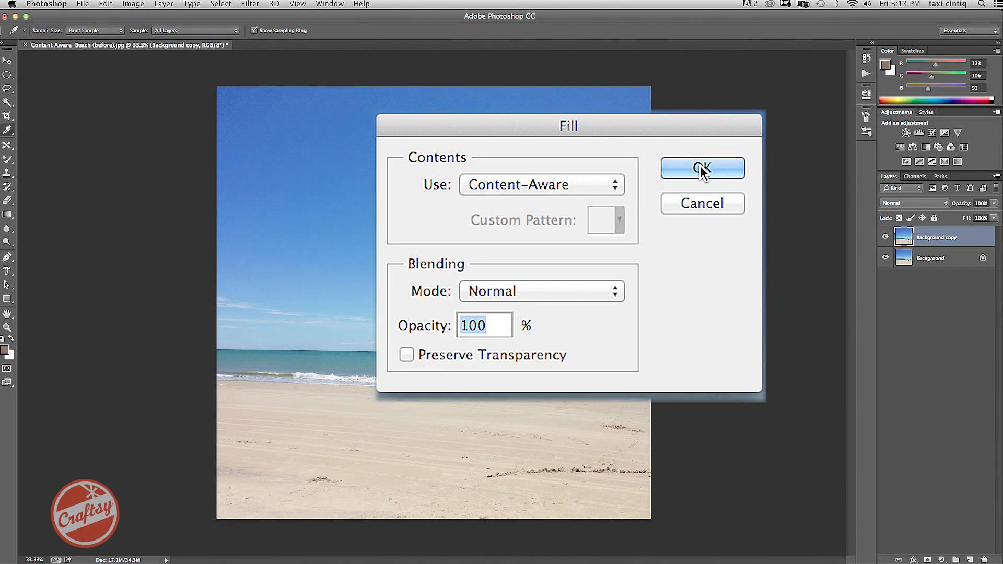
pyautogui.click(702, 169)
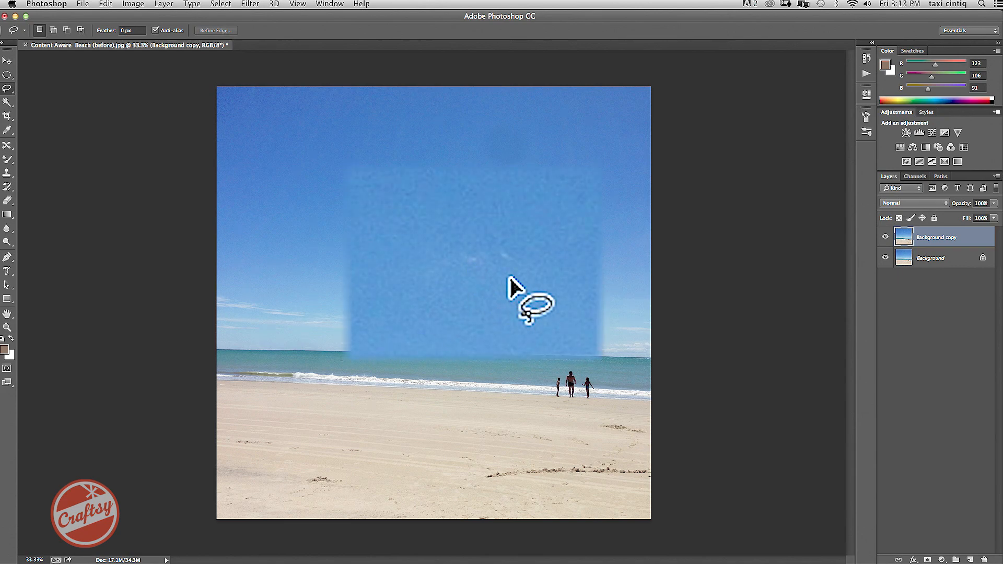
pyautogui.click(107, 5)
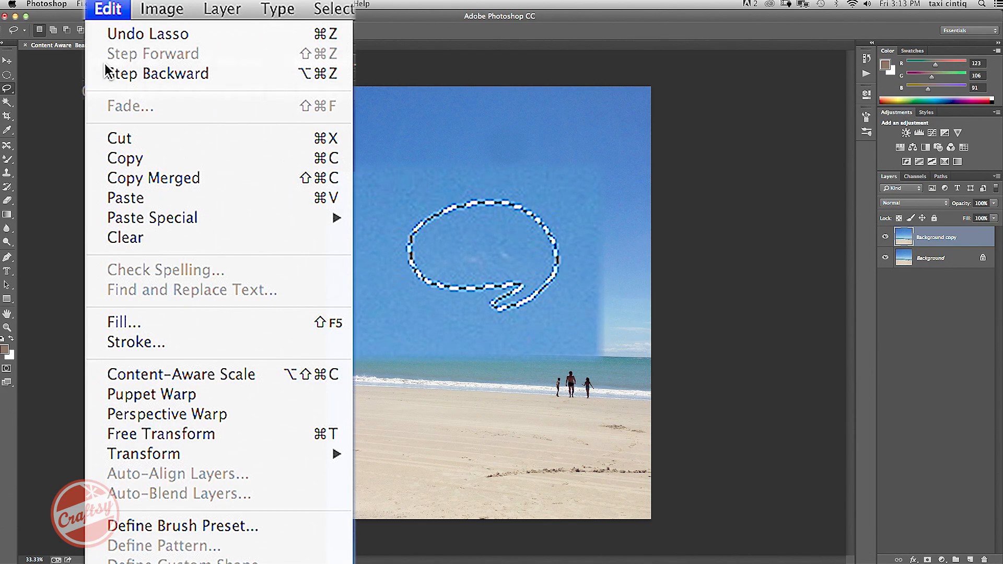
pyautogui.click(123, 322)
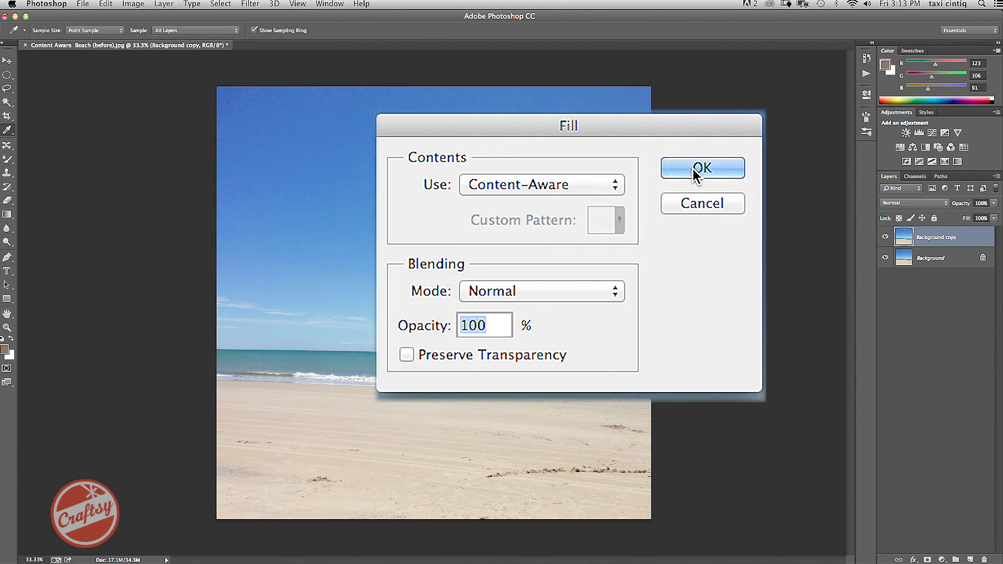
pyautogui.click(703, 167)
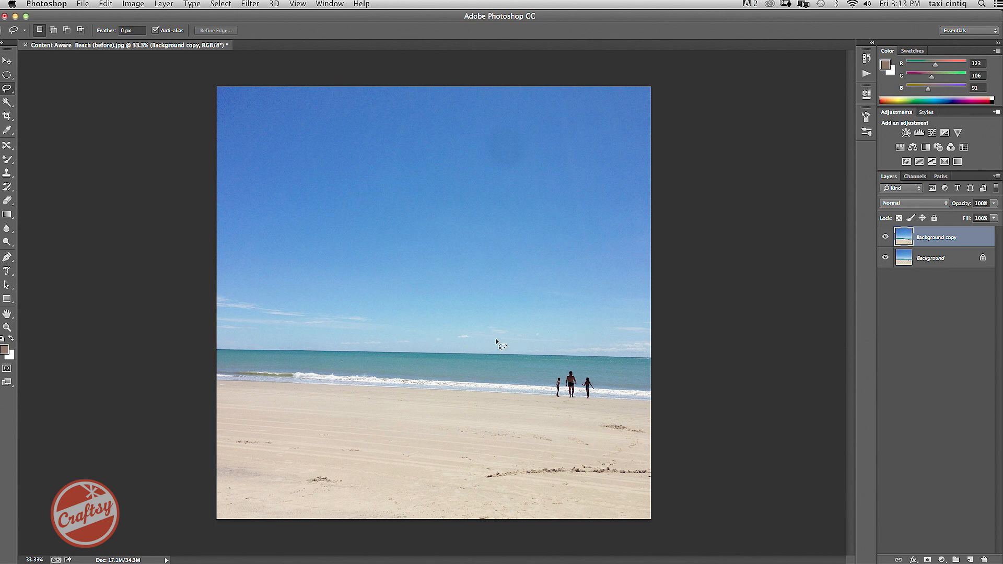
pyautogui.moveTo(569, 349)
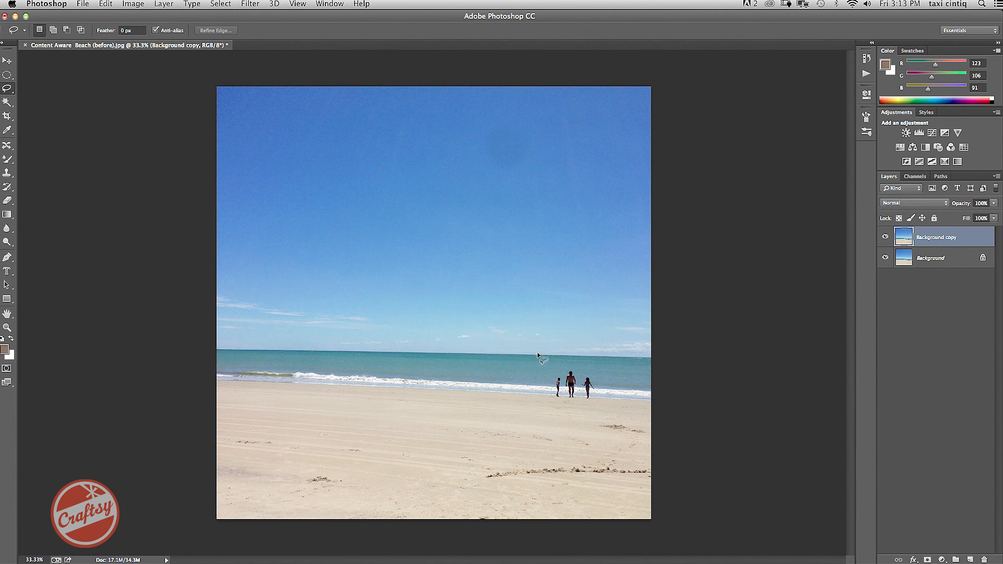
pyautogui.moveTo(536, 352)
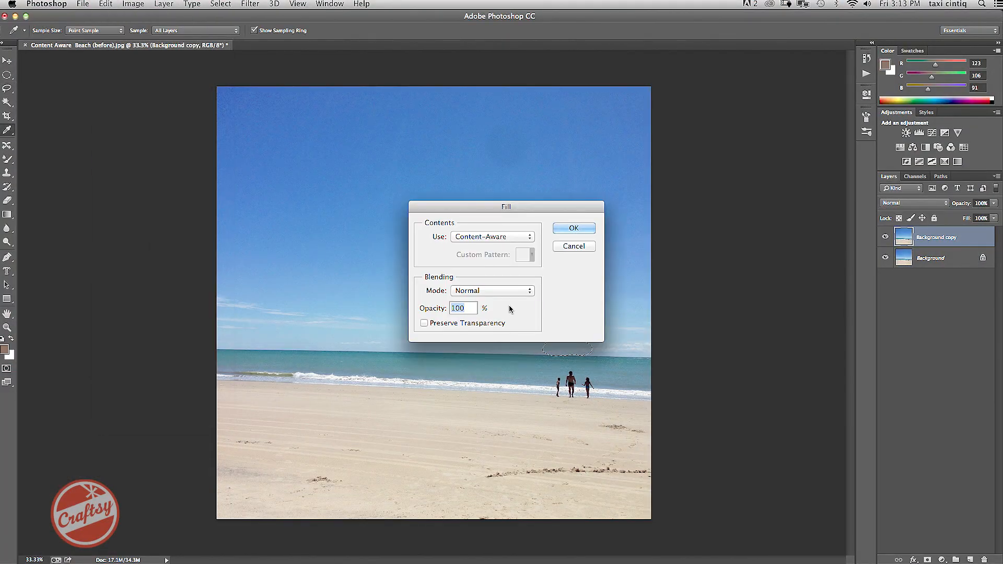
# Step: Content-Aware fill the lassoed island on the horizon, leaving an unbroken sea line
pyautogui.click(573, 229)
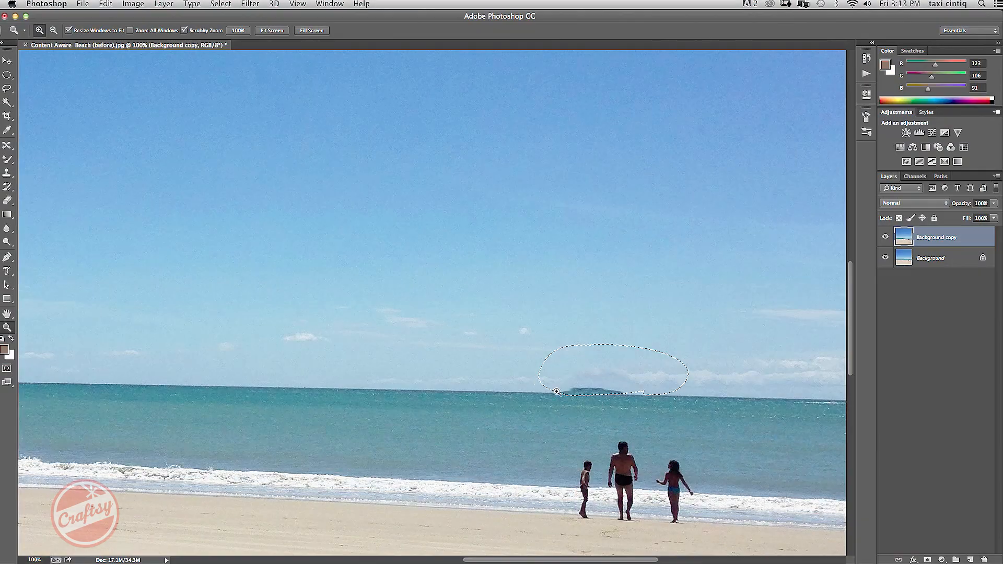
pyautogui.click(106, 4)
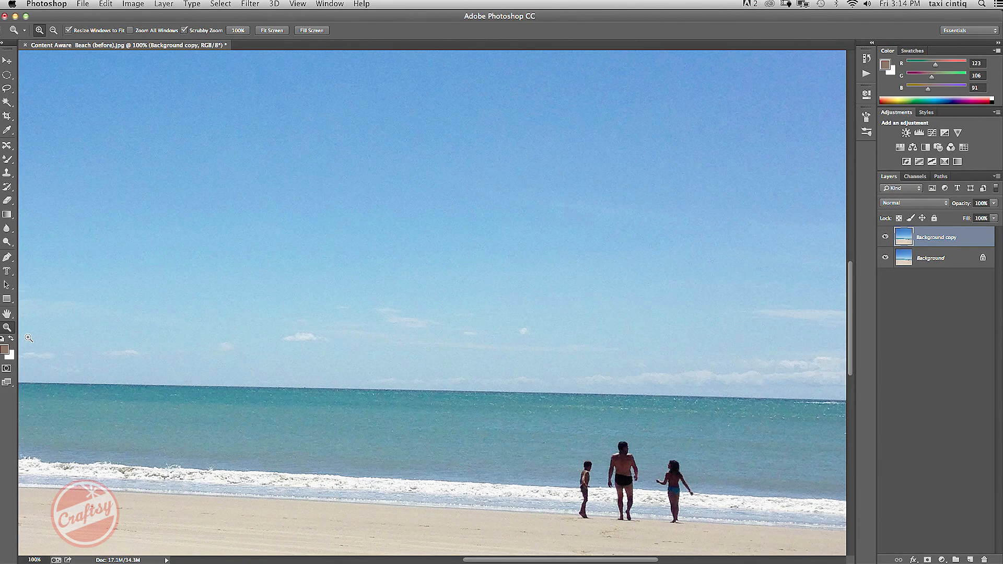
pyautogui.moveTo(313, 211)
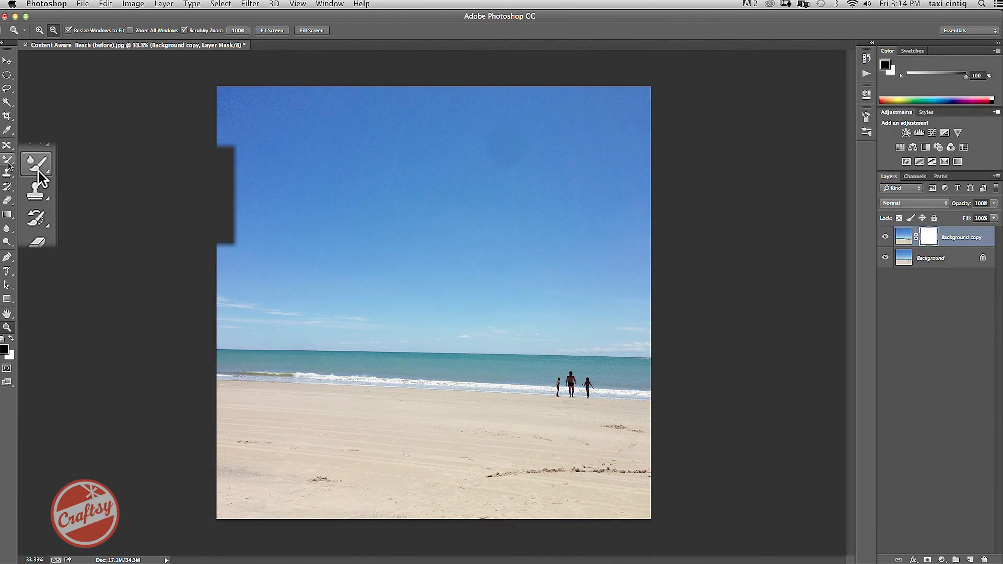
# Step: Set up a very large brush (around 982 px) with a fully hard edge
pyautogui.click(35, 161)
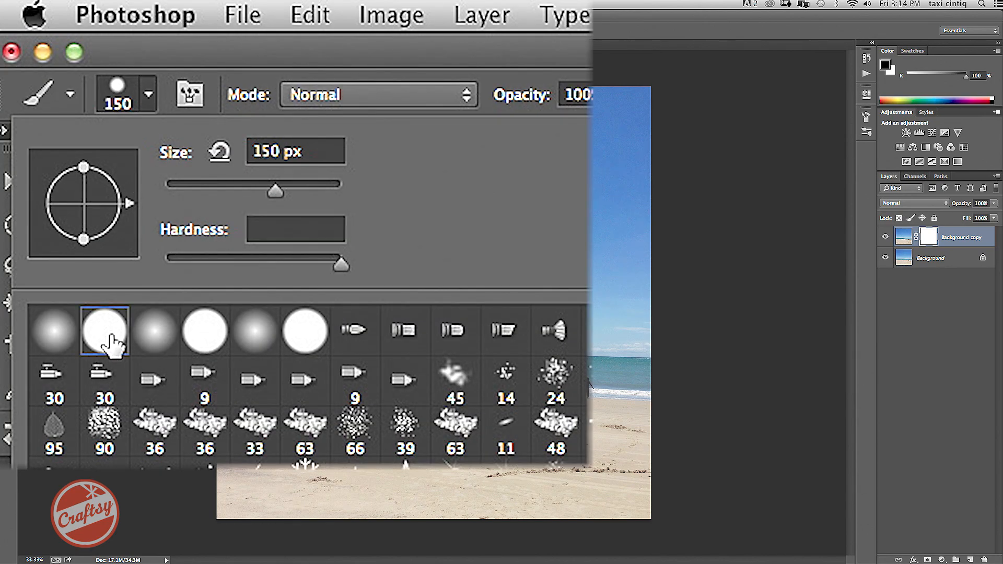
pyautogui.moveTo(275, 190); pyautogui.dragTo(330, 191)
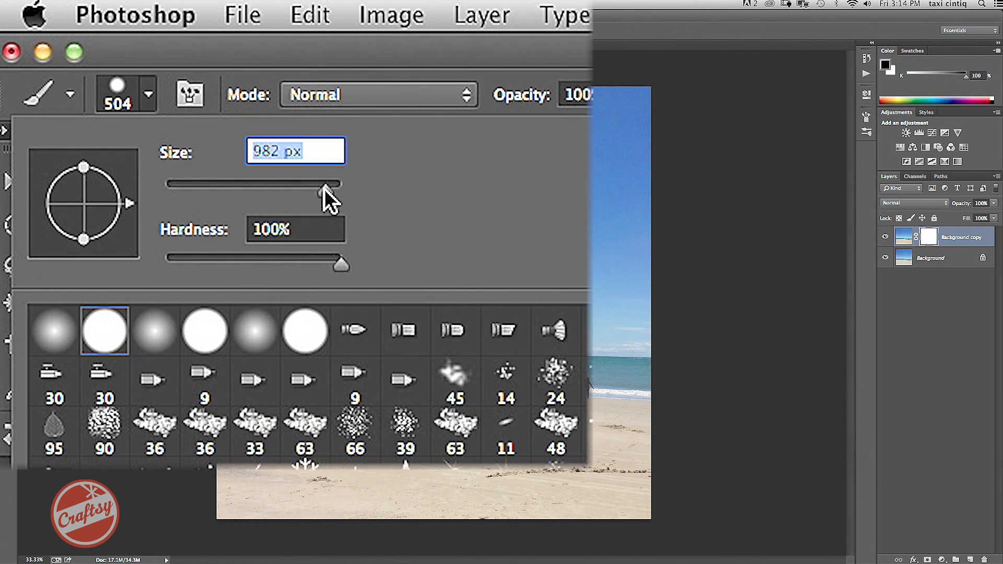
pyautogui.moveTo(329, 186); pyautogui.dragTo(336, 189)
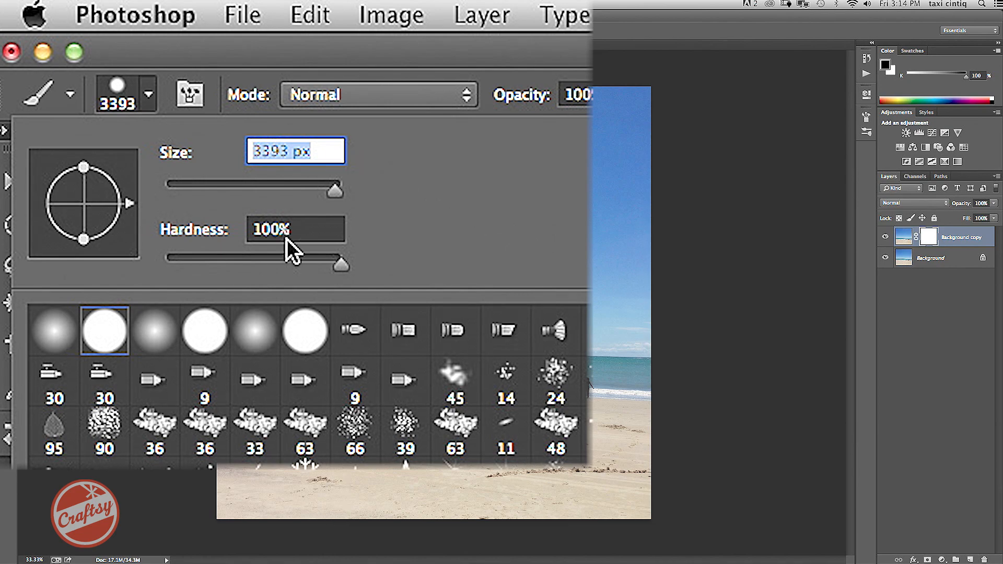
pyautogui.moveTo(334, 188); pyautogui.dragTo(326, 188)
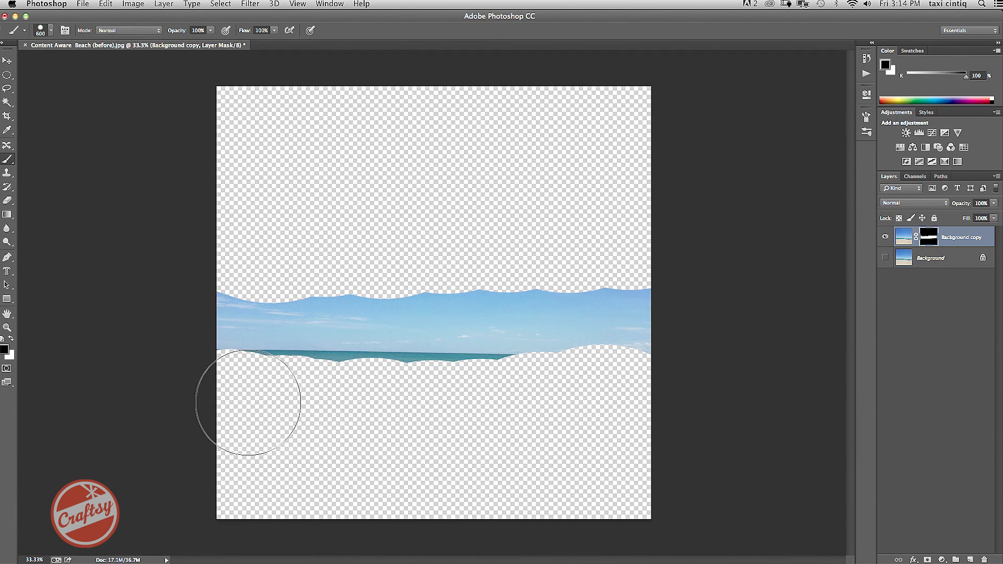
# Step: Paint black on the mask to hide the beach and sea, refining the sky band's lower edge
pyautogui.moveTo(248, 404); pyautogui.dragTo(364, 404)
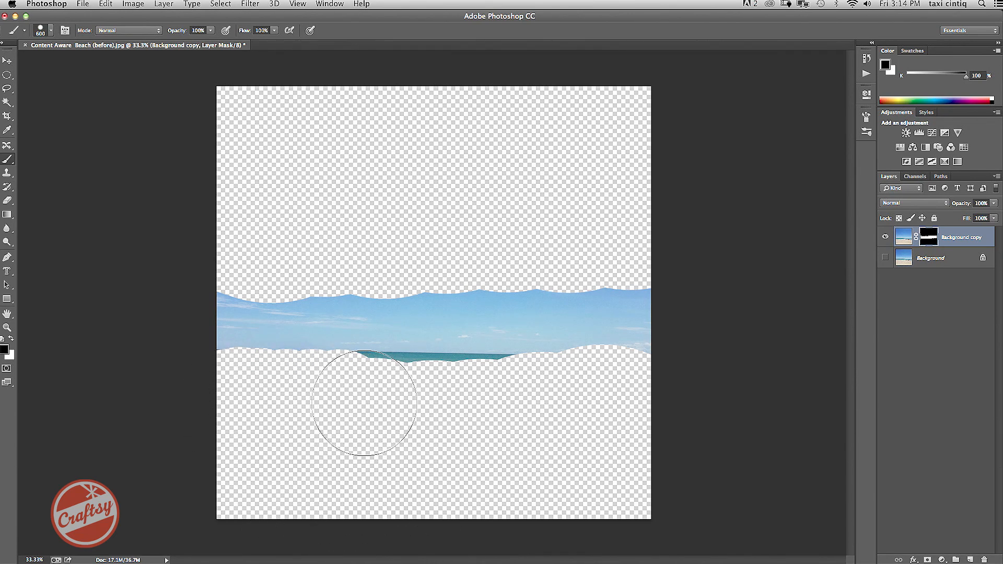
pyautogui.moveTo(361, 404); pyautogui.dragTo(443, 404)
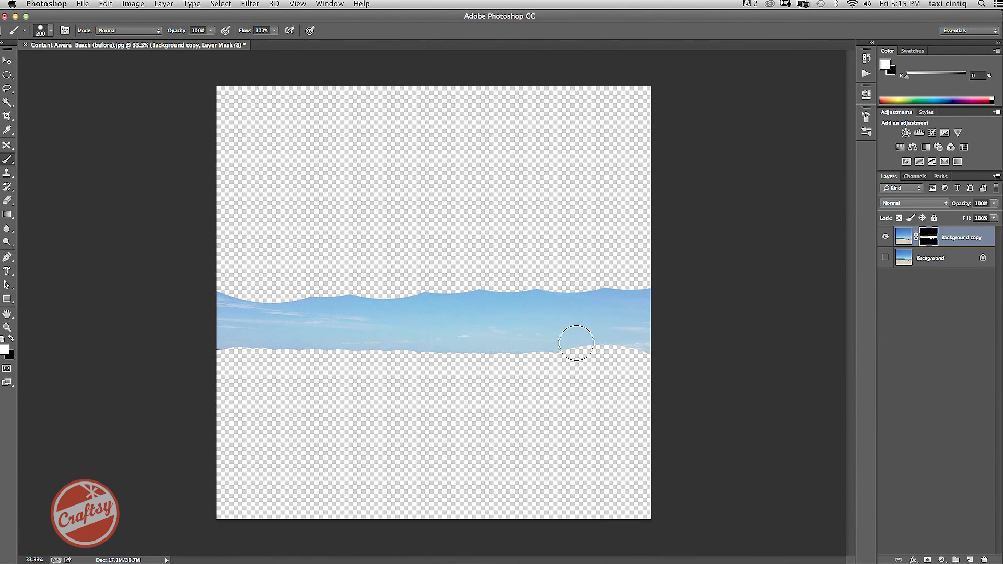
pyautogui.moveTo(575, 342); pyautogui.dragTo(648, 346)
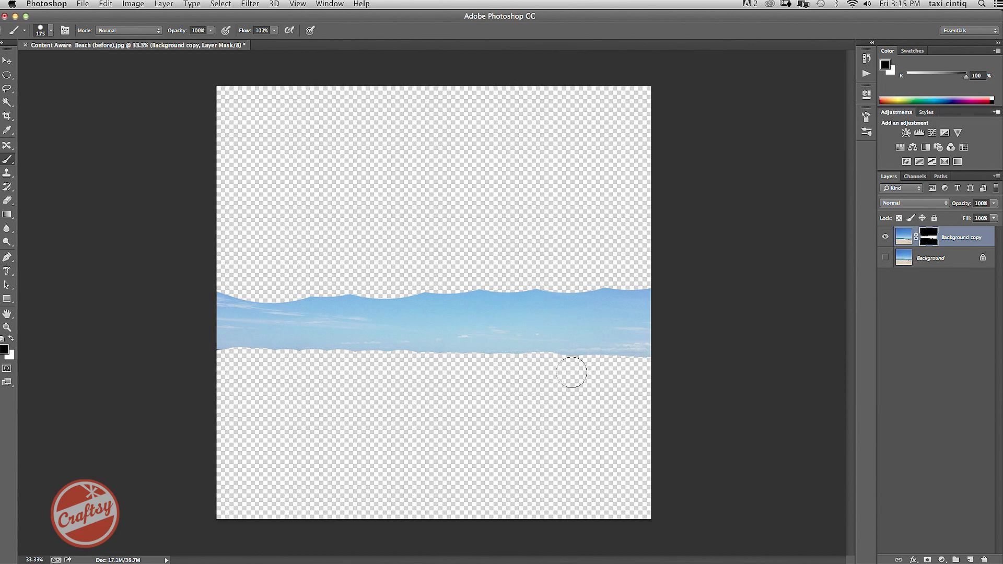
pyautogui.moveTo(489, 278)
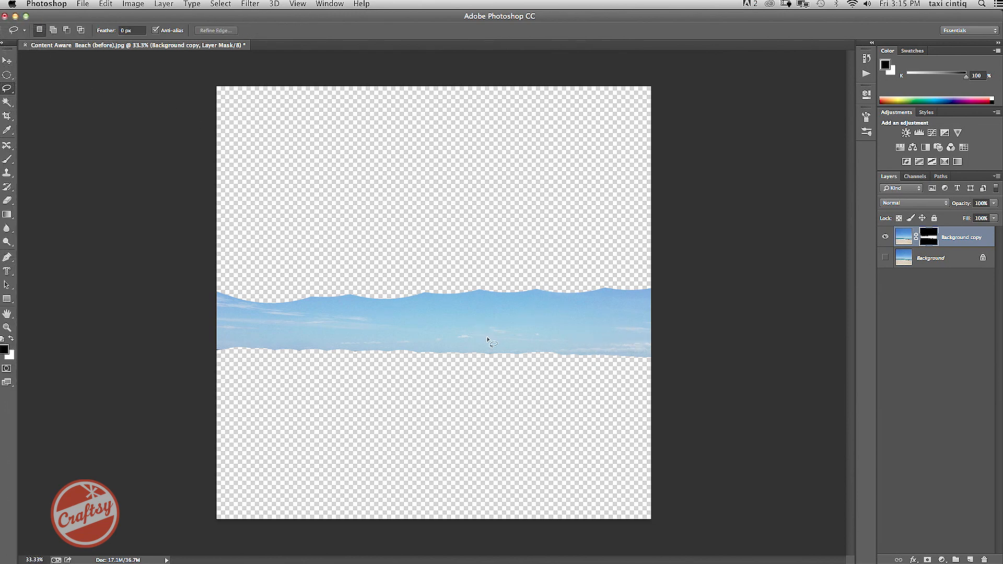
pyautogui.moveTo(486, 334)
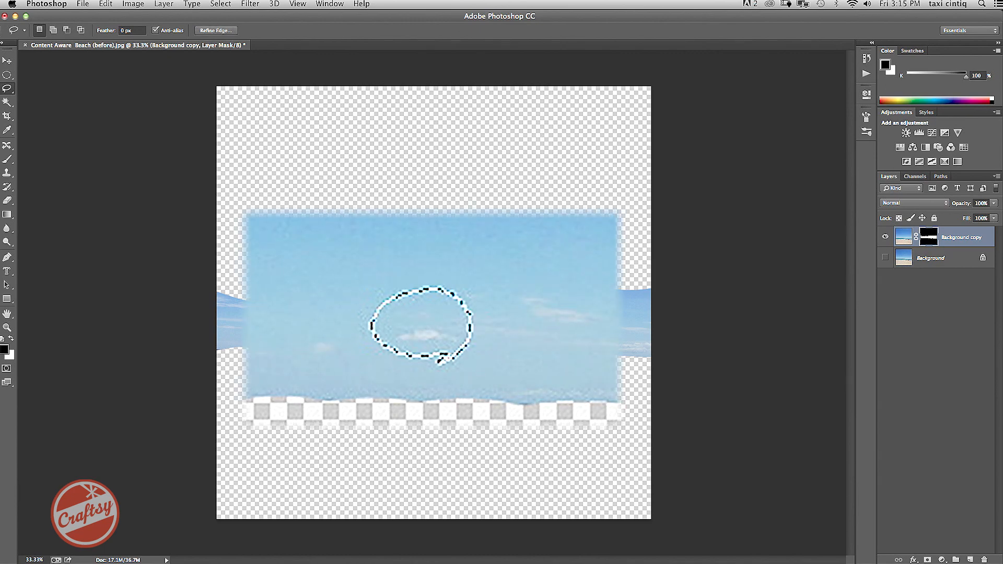
# Step: Content-Aware fill the lassoed cloud in the visible sky band
pyautogui.click(104, 4)
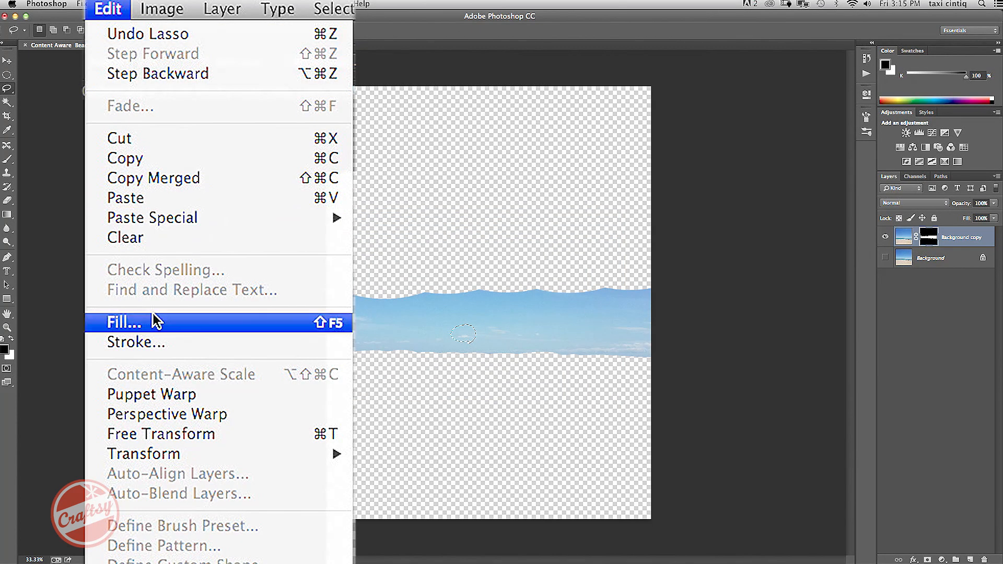
pyautogui.click(118, 323)
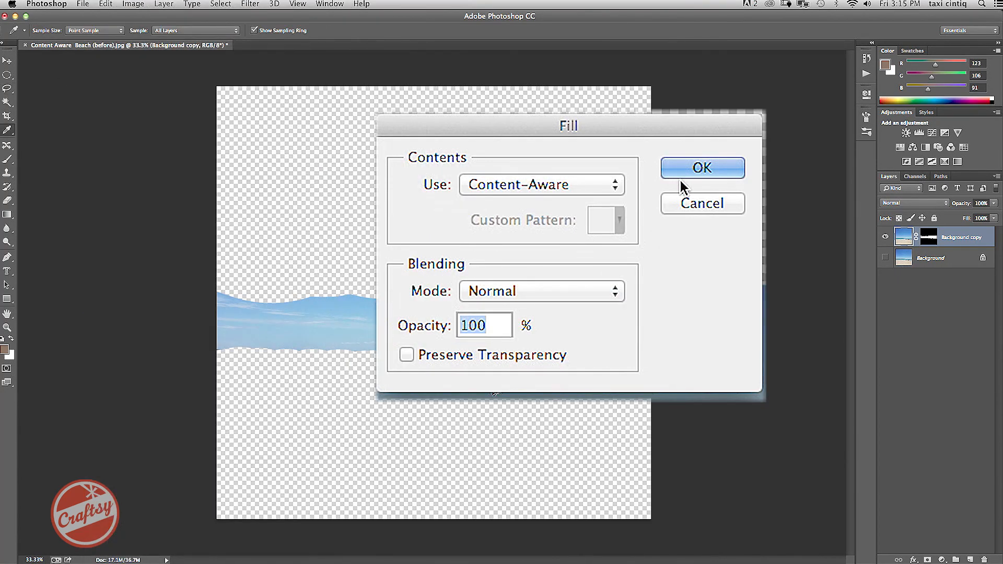
pyautogui.click(702, 167)
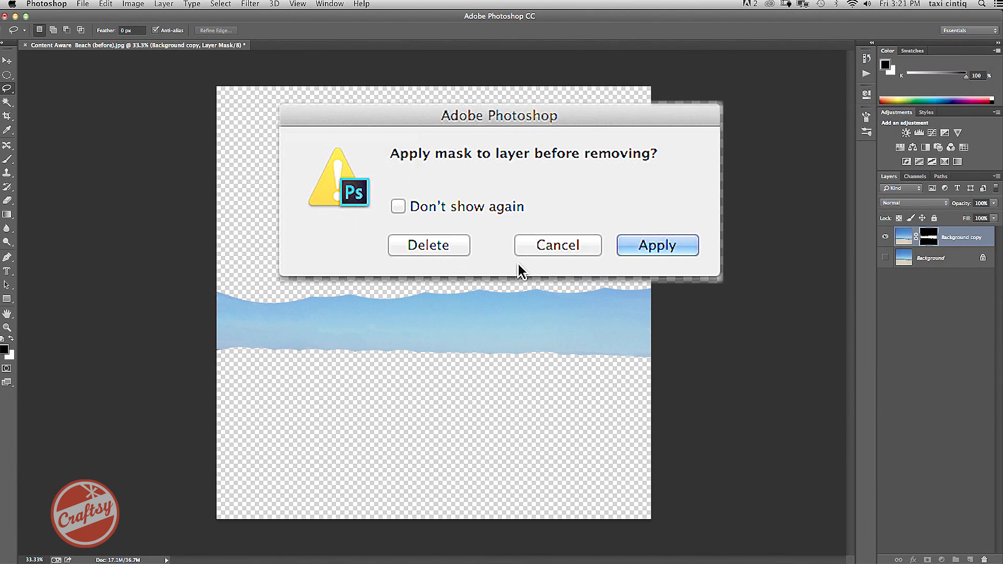
# Step: Delete the temporary layer mask without applying it, revealing the whole photo
pyautogui.click(657, 244)
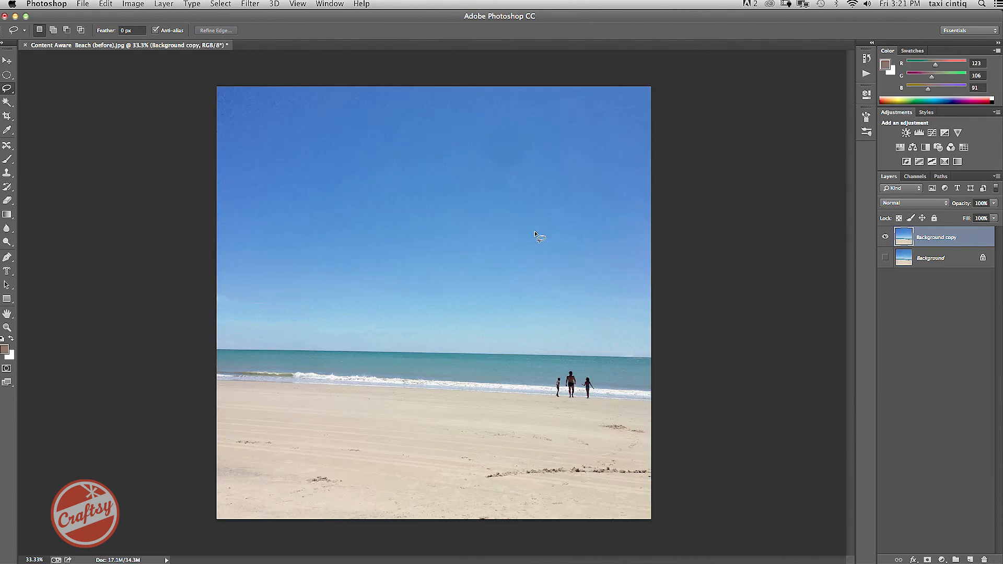
pyautogui.moveTo(732, 270)
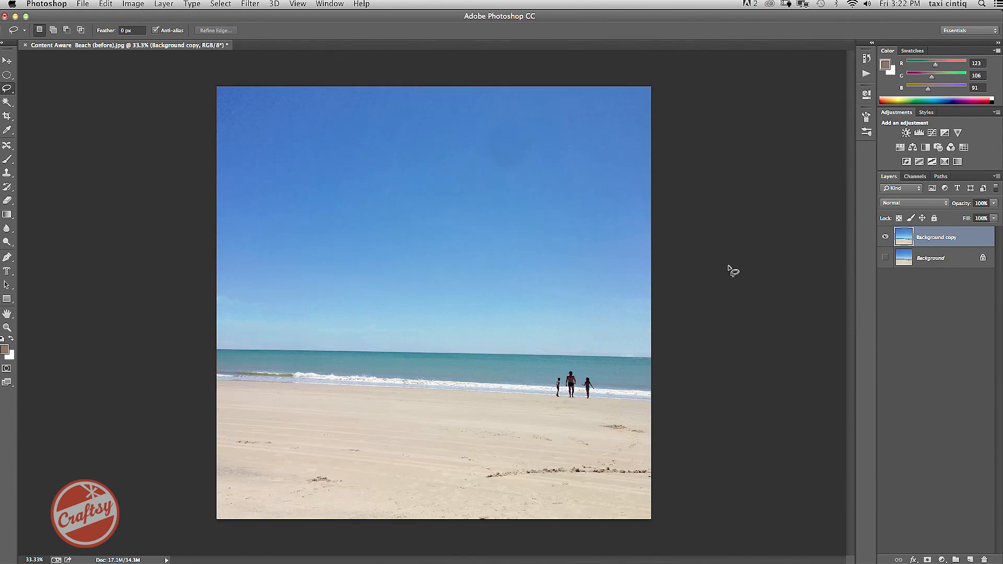
pyautogui.moveTo(542, 410)
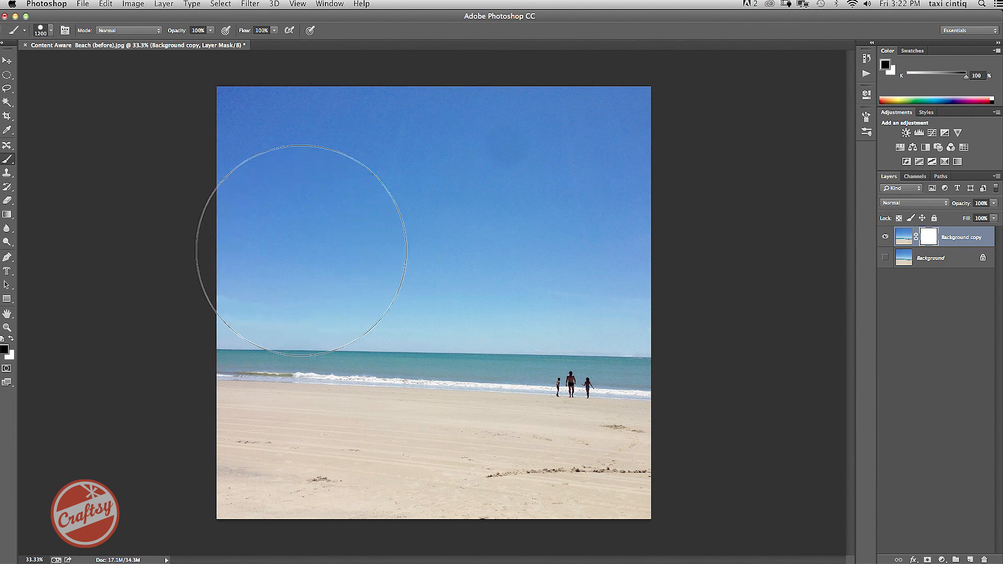
# Step: Paint black over the sky and sea on the new mask so only the sand shows
pyautogui.moveTo(301, 253); pyautogui.dragTo(605, 157)
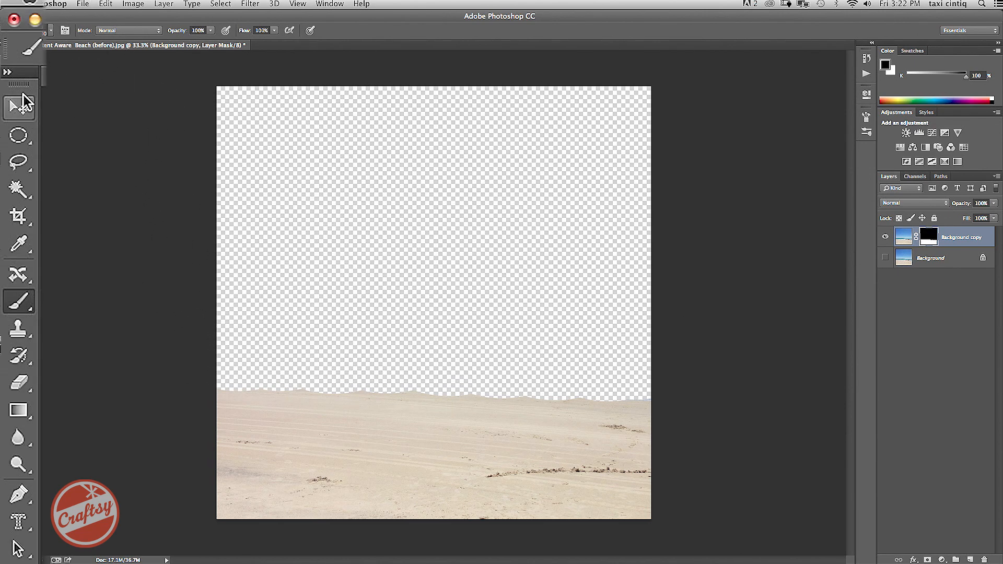
pyautogui.click(9, 61)
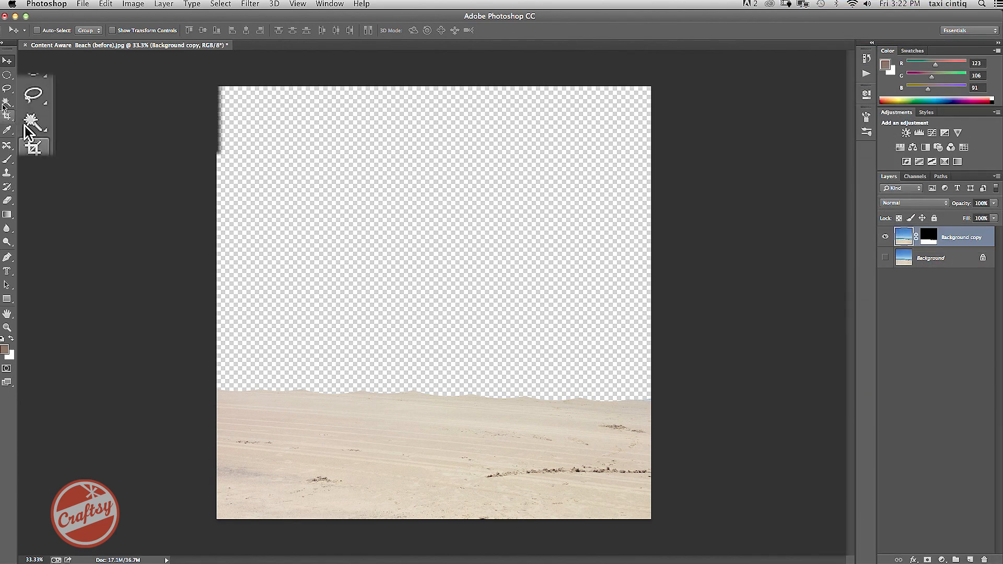
# Step: Lasso the dark footprints in the sand, Content-Aware fill them, then deselect
pyautogui.click(9, 87)
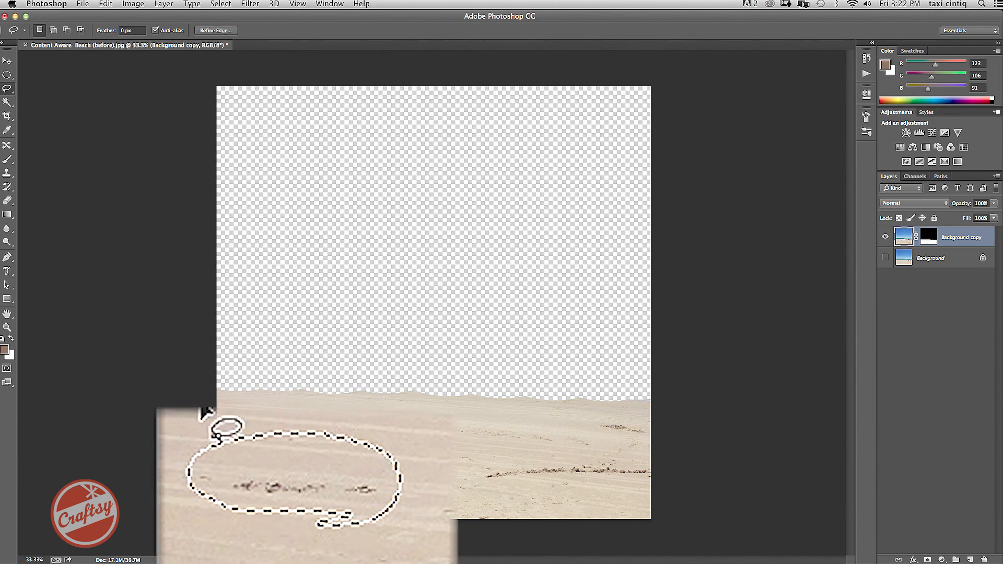
pyautogui.click(104, 4)
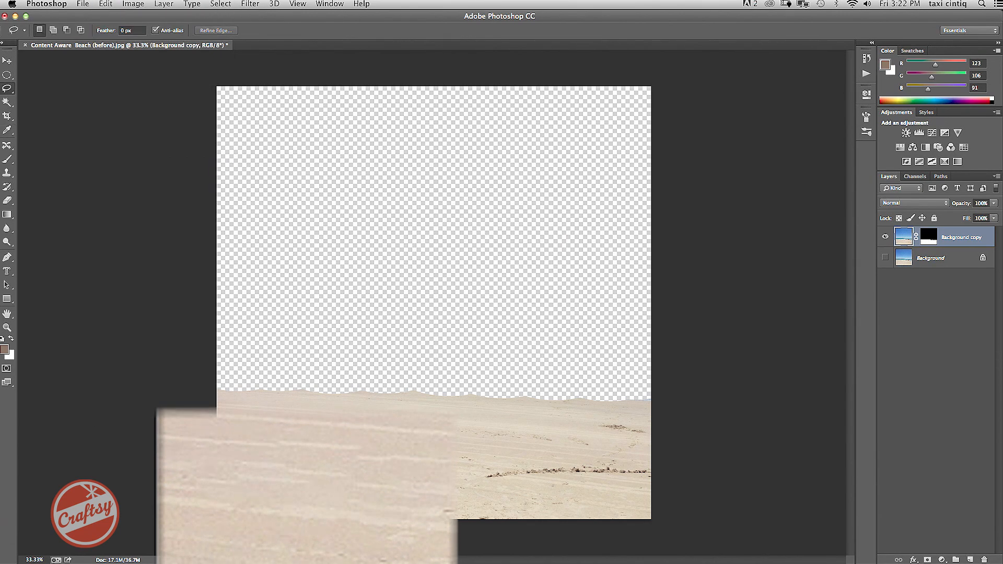
pyautogui.click(105, 5)
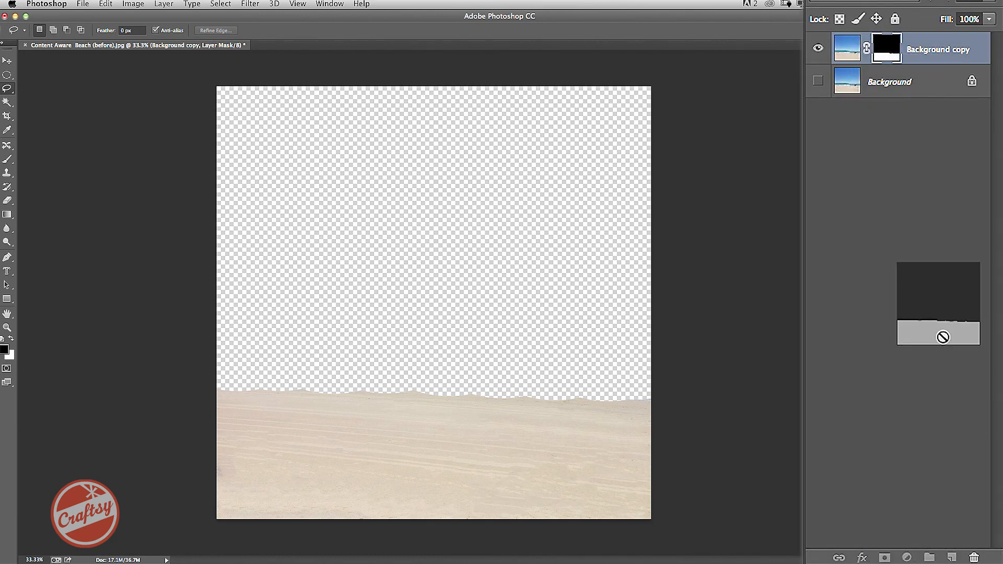
pyautogui.moveTo(971, 501)
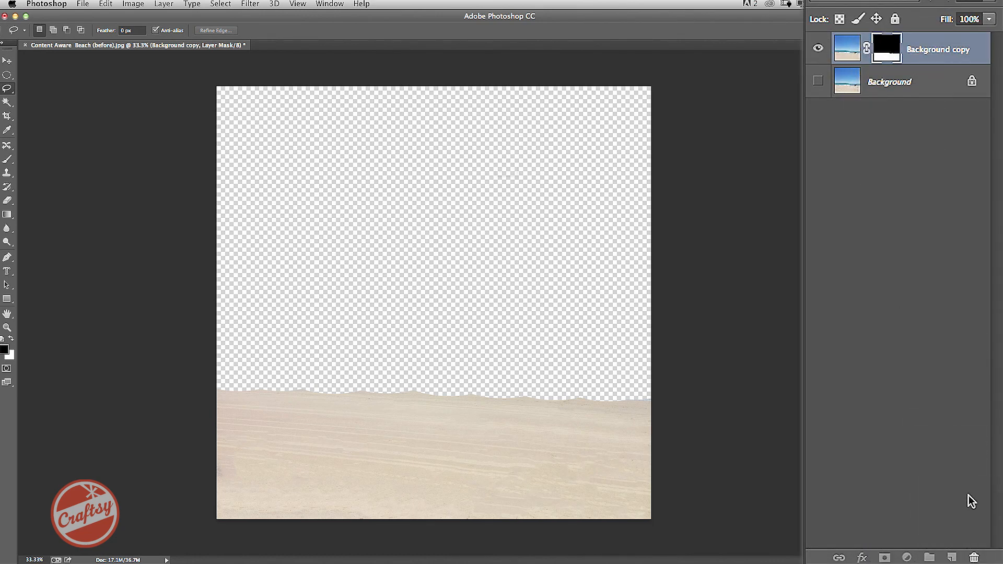